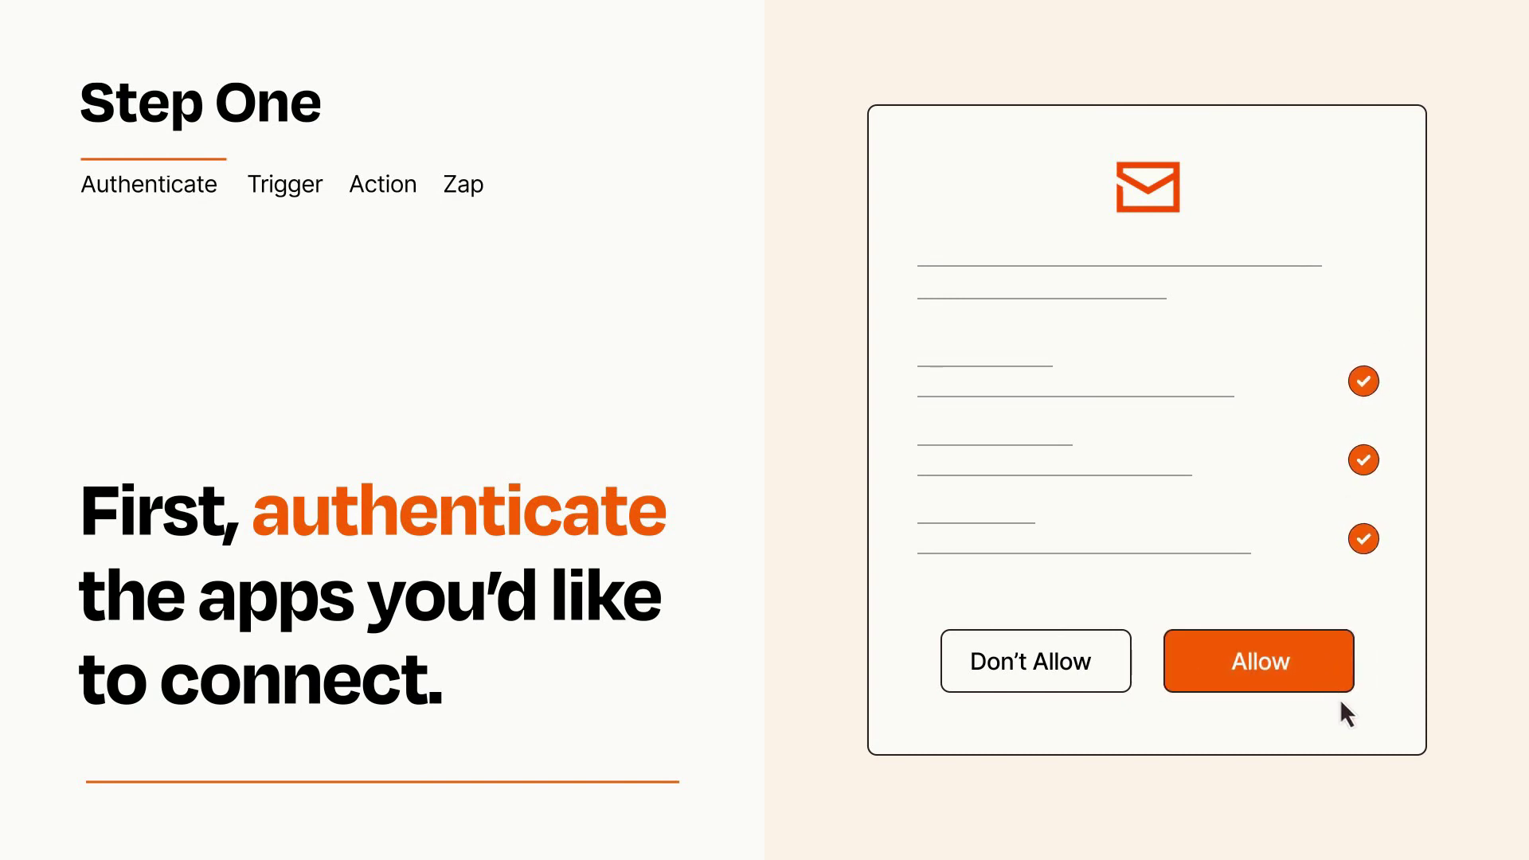
- Allow email app access and set LinkedIn New Lead Gen Form Response as the trigger
left_click(1259, 661)
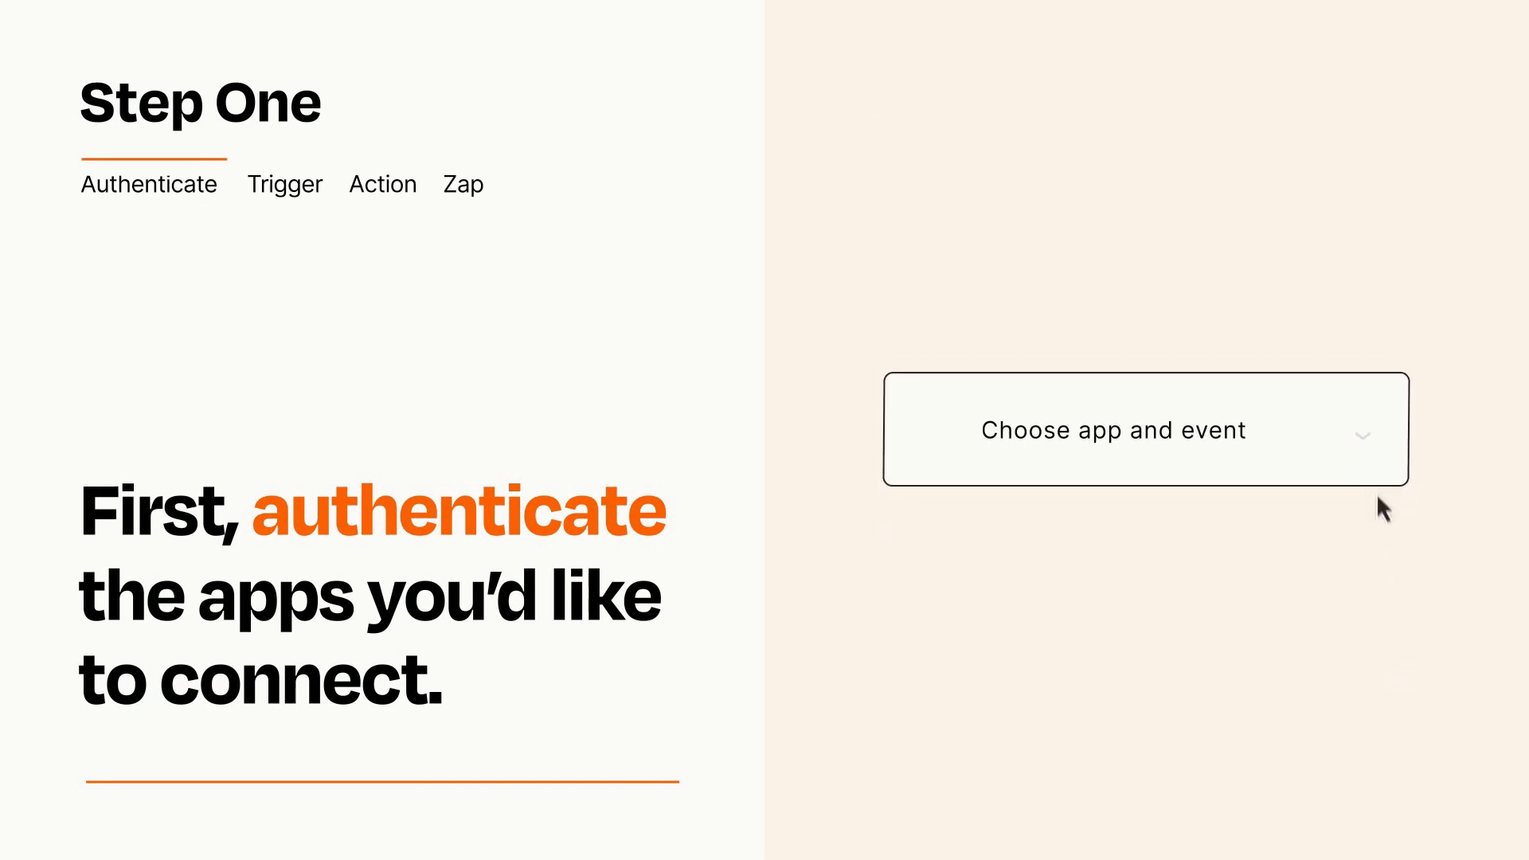
left_click(1145, 428)
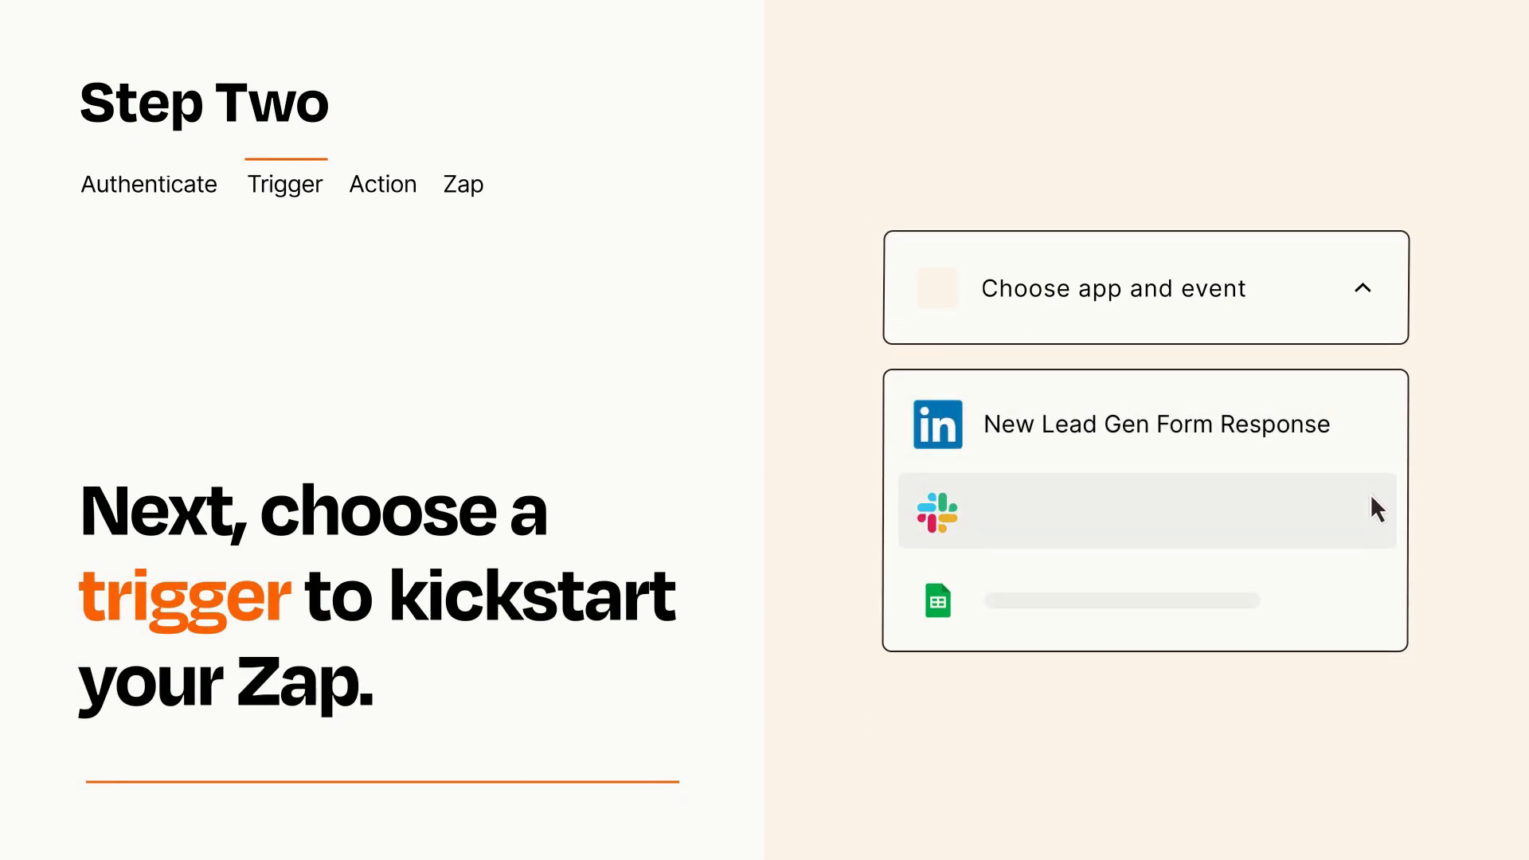
mouse_move(1377, 607)
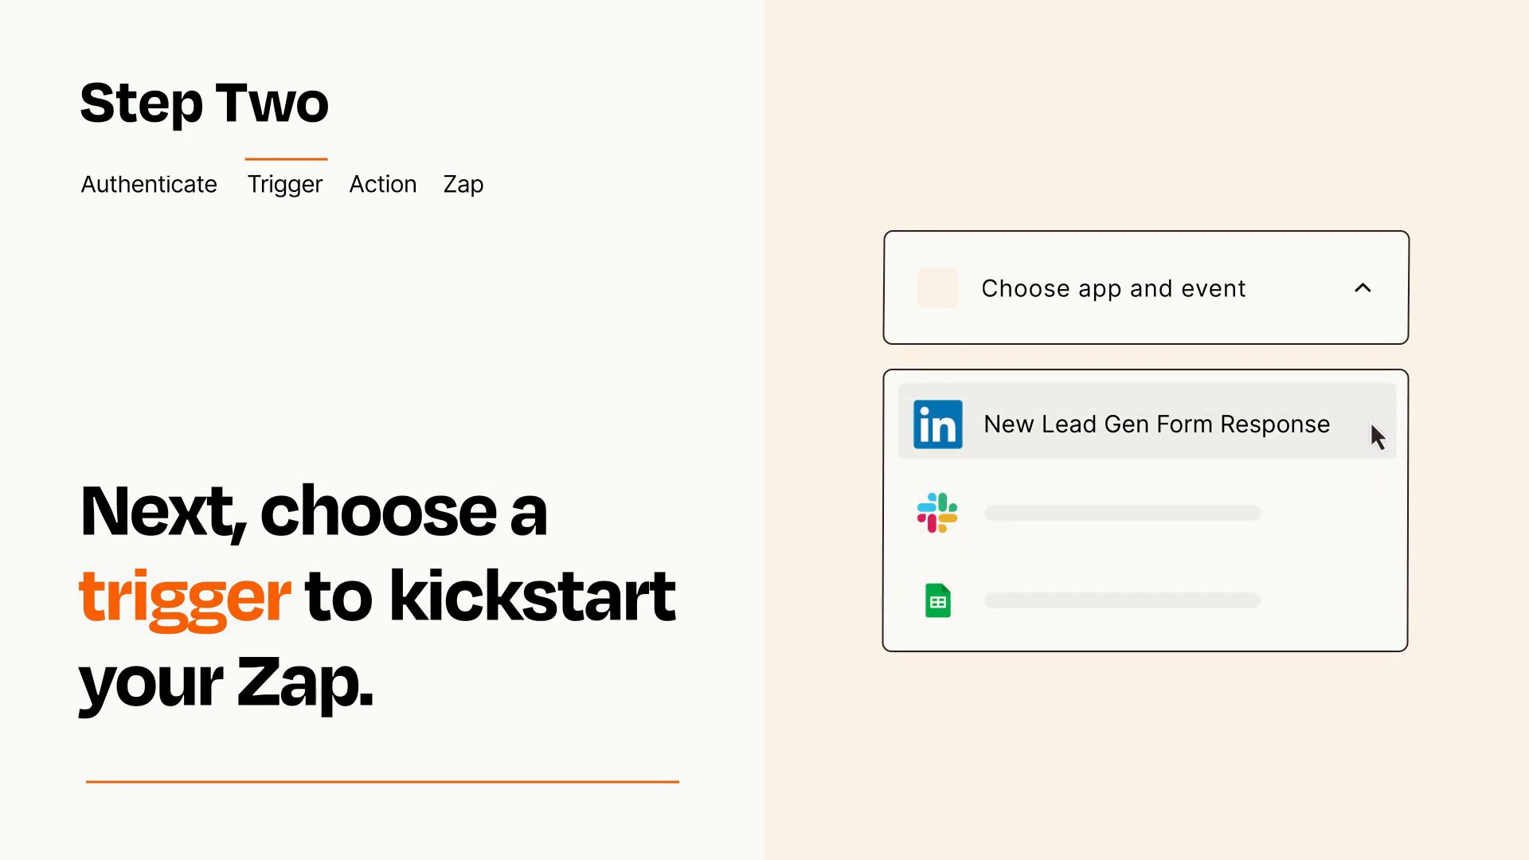
mouse_move(1376, 442)
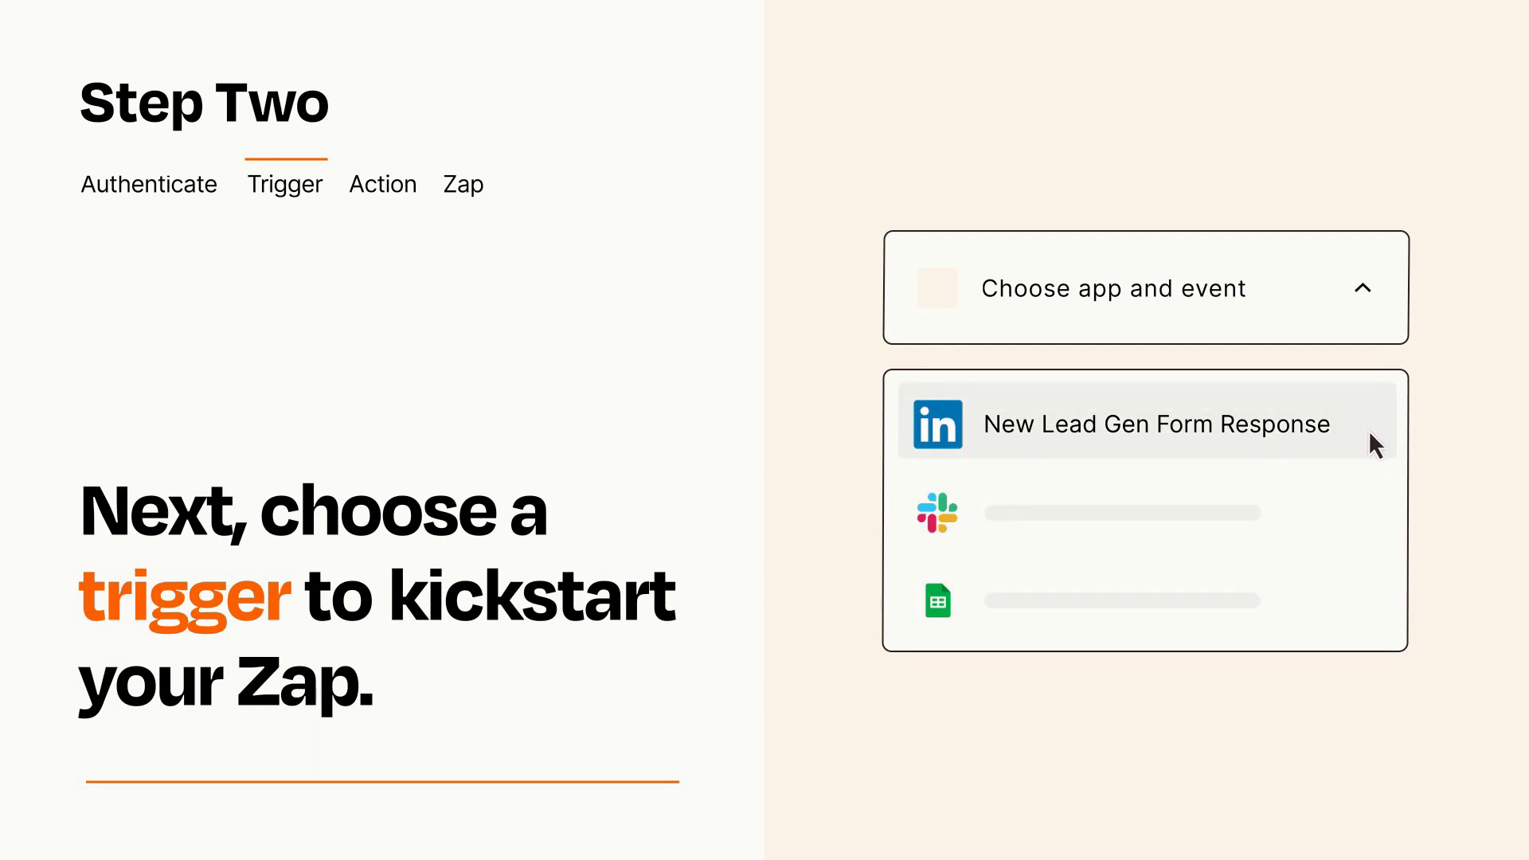
left_click(1150, 424)
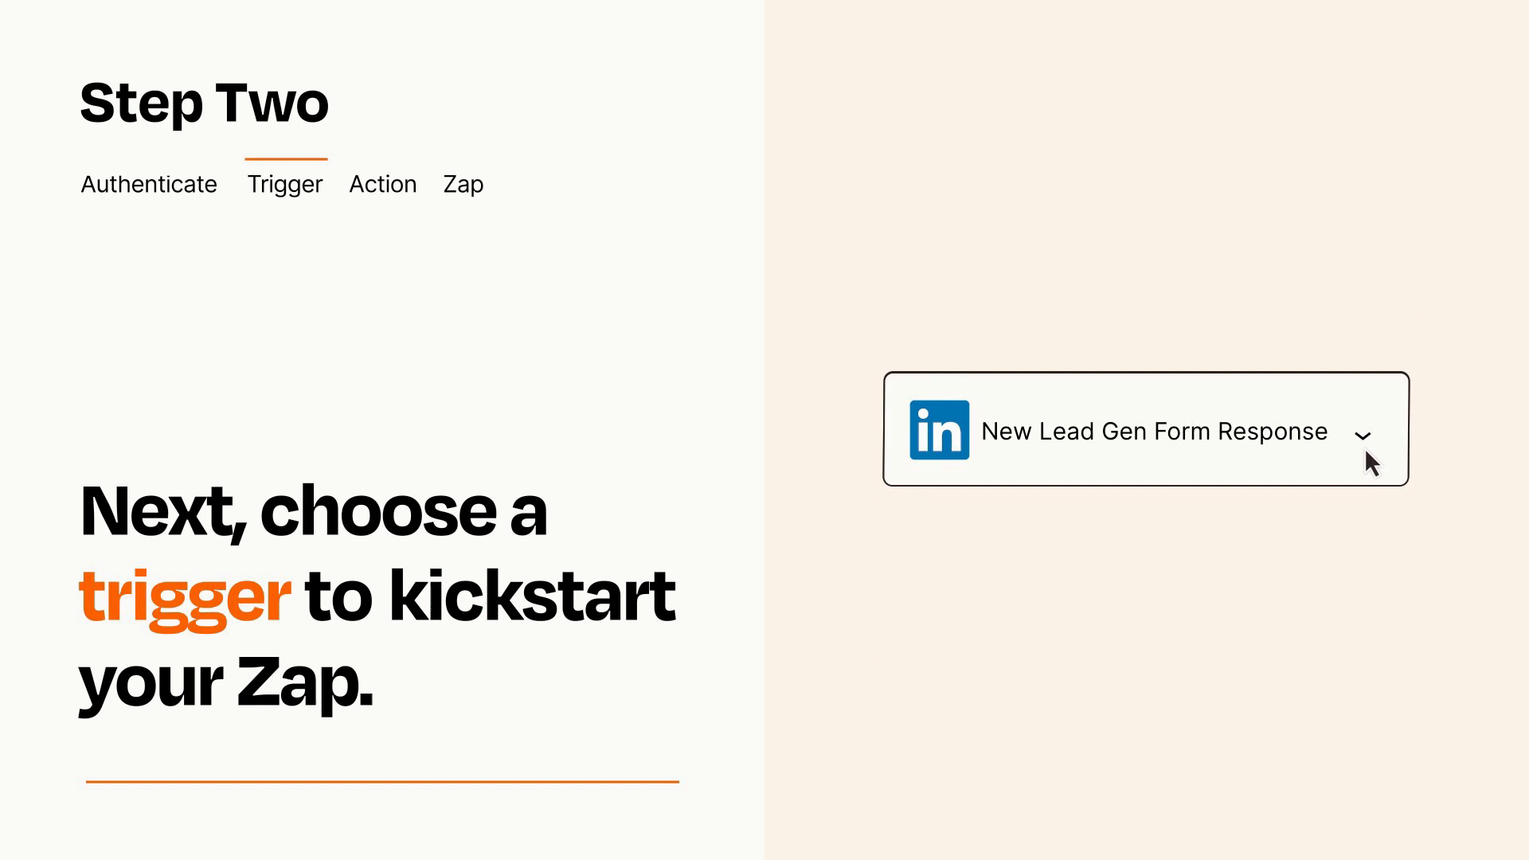
mouse_move(1388, 454)
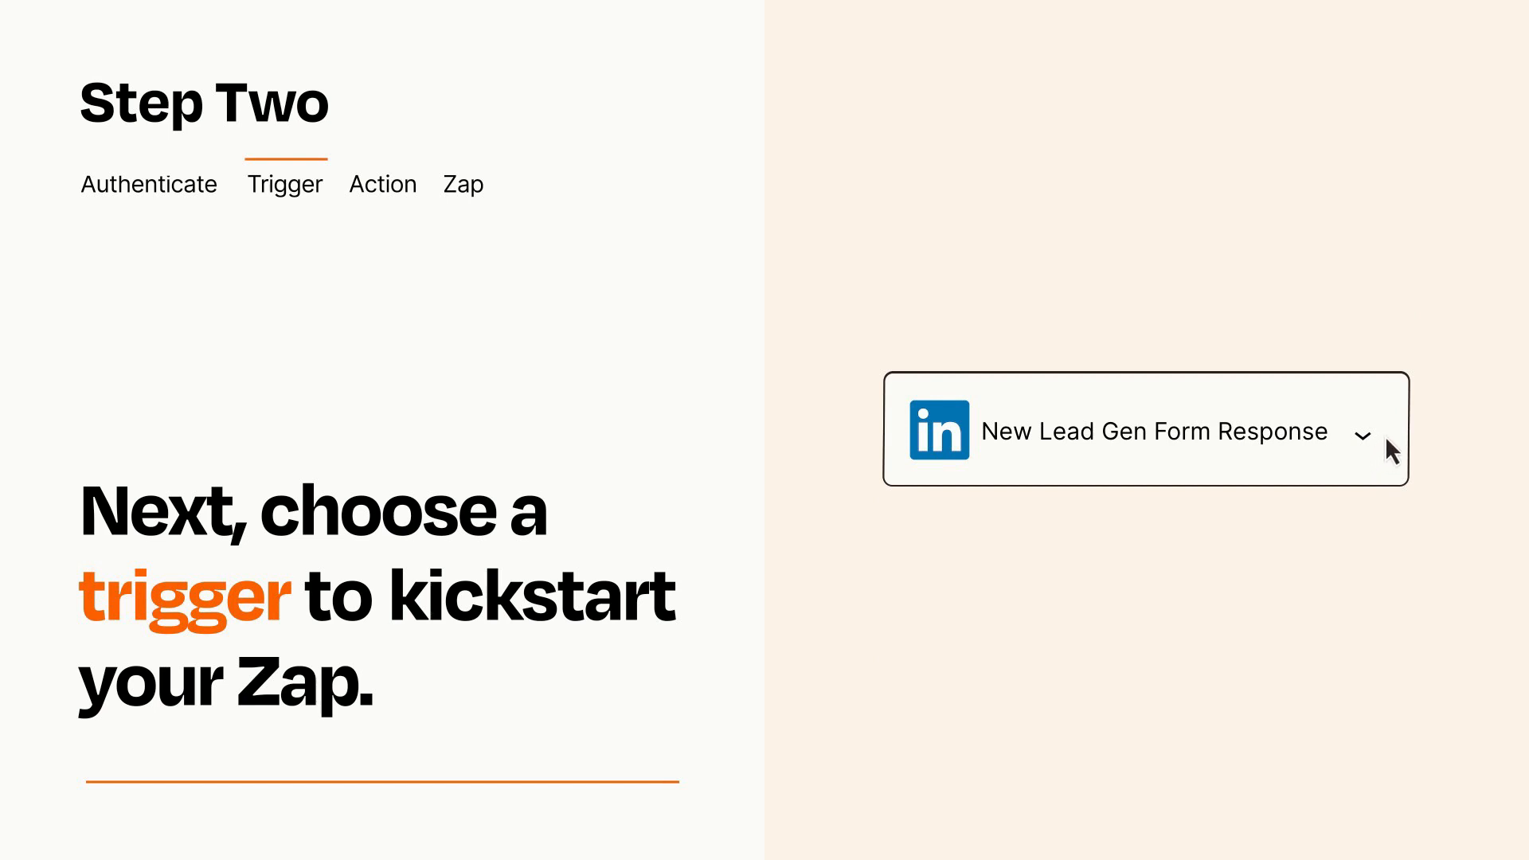
mouse_move(1387, 440)
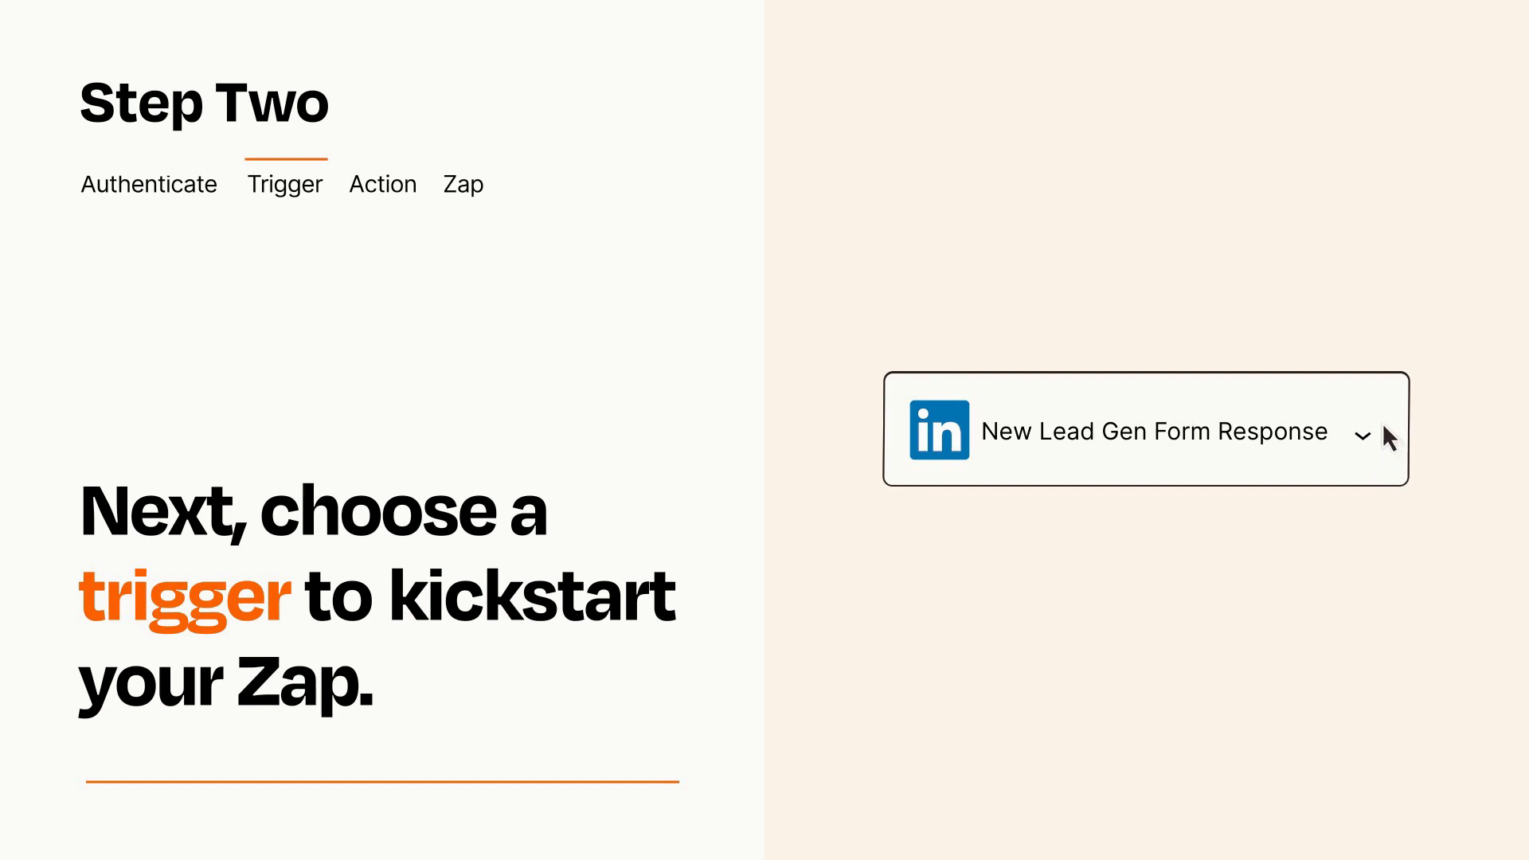
left_click(383, 185)
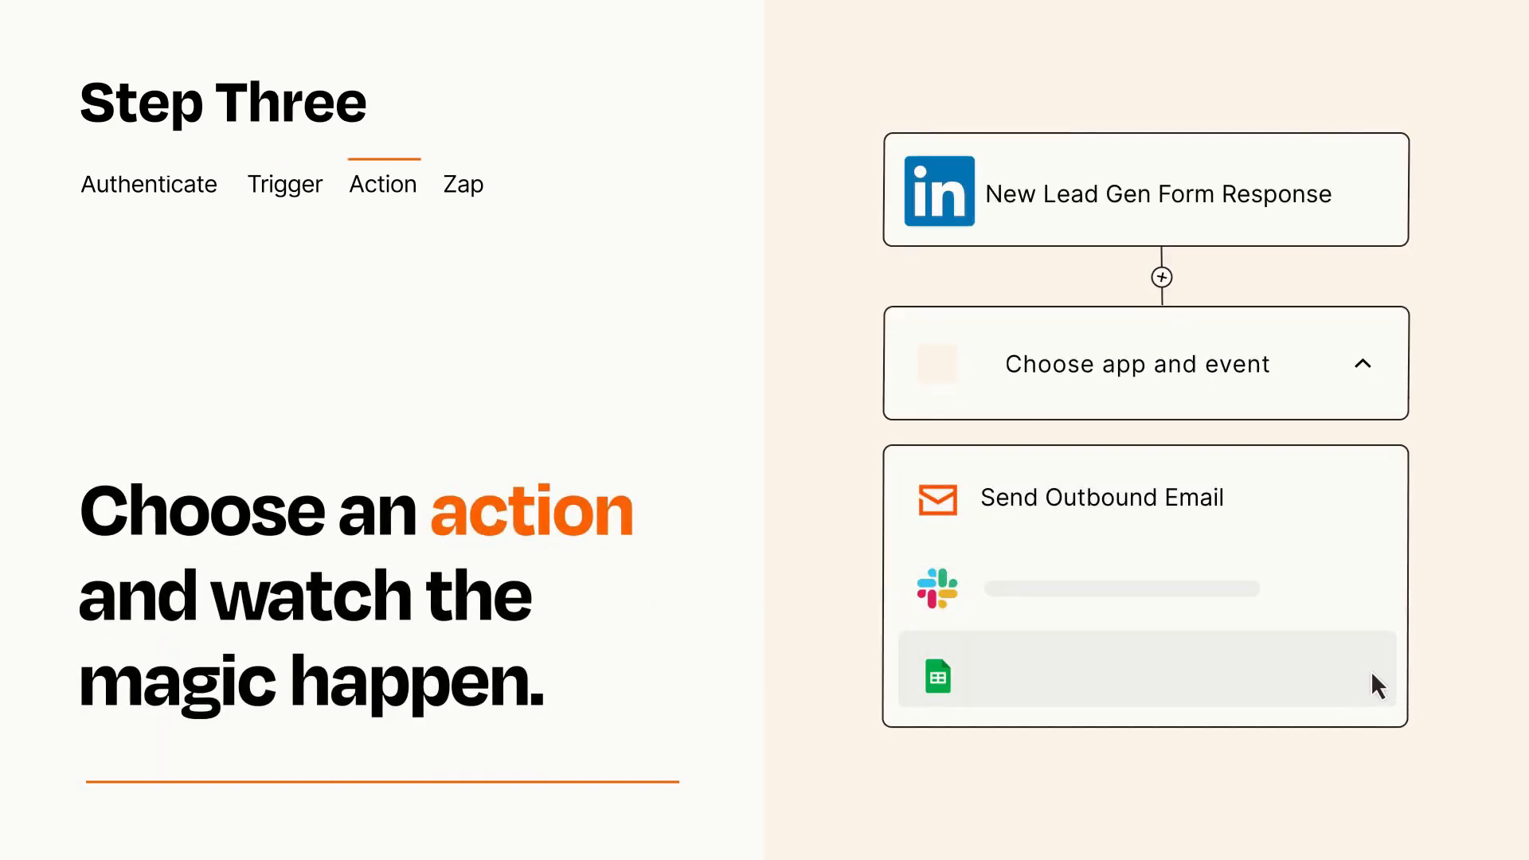
mouse_move(1375, 517)
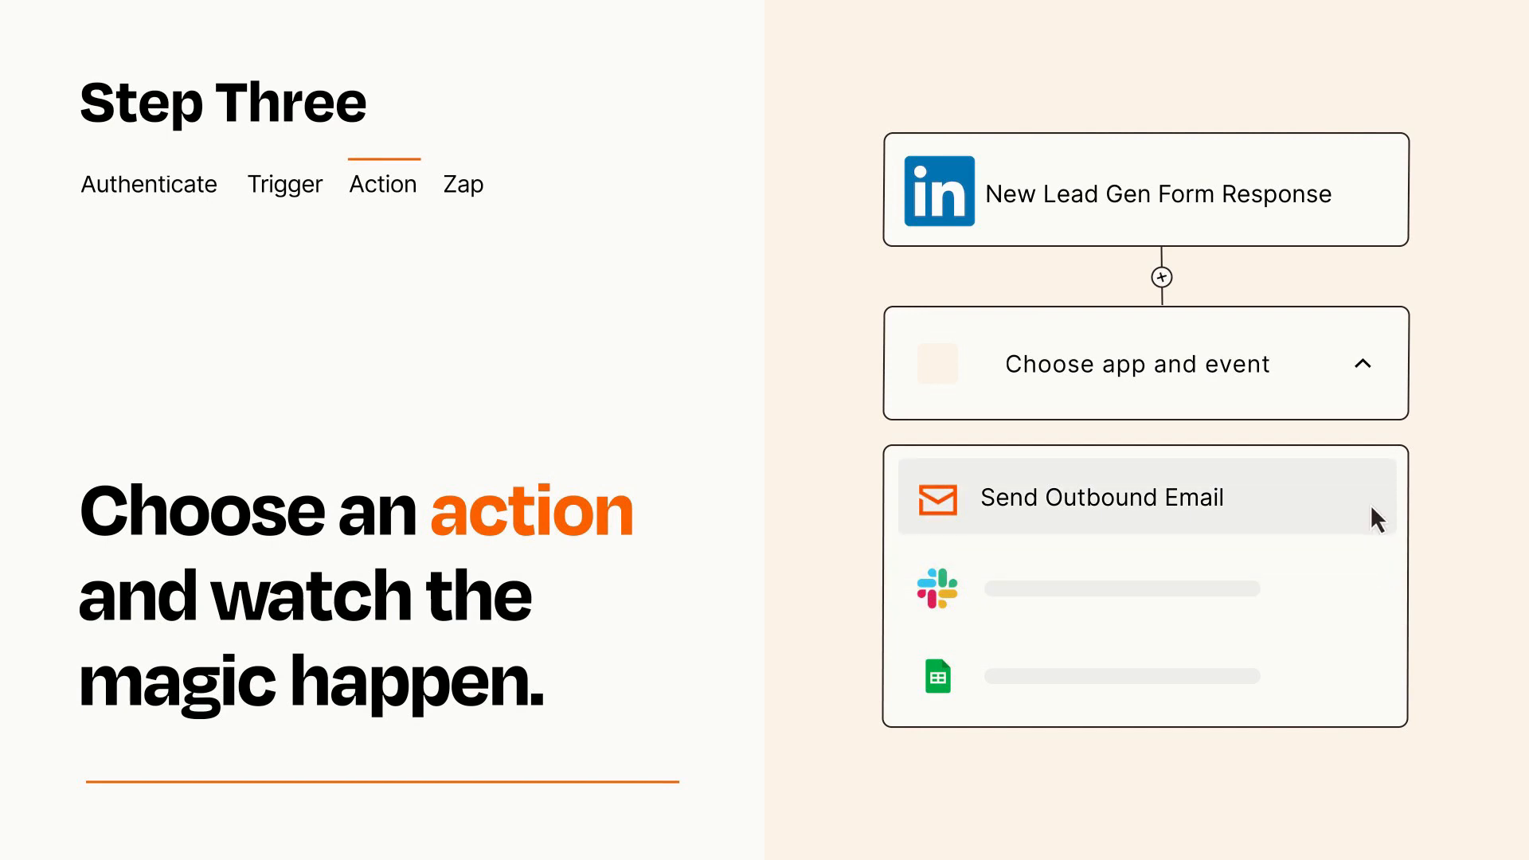
- Set Send Outbound Email as the action and publish the Zap
left_click(1102, 497)
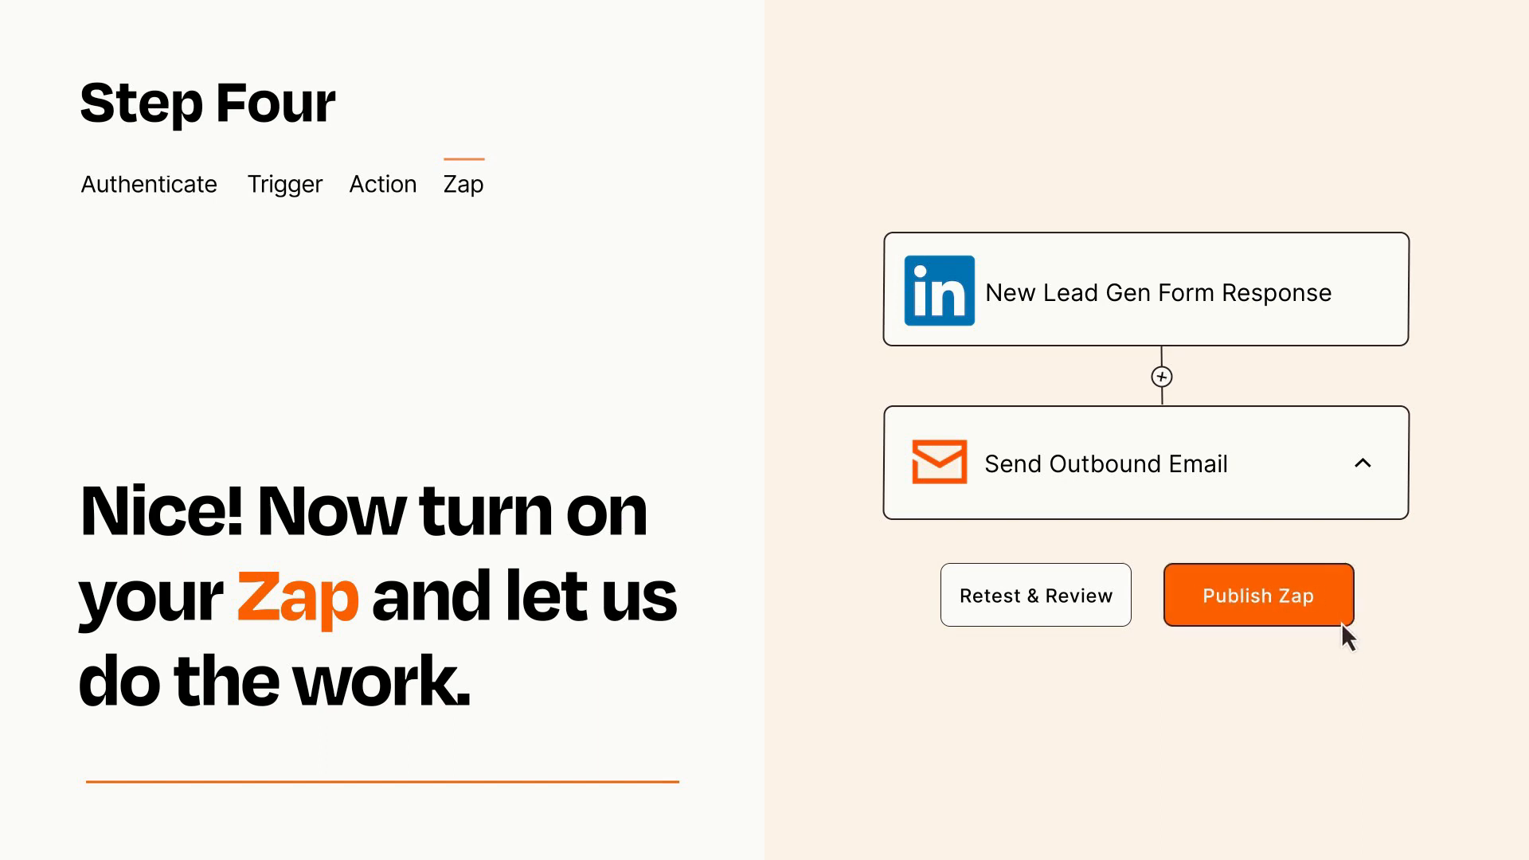
left_click(1257, 595)
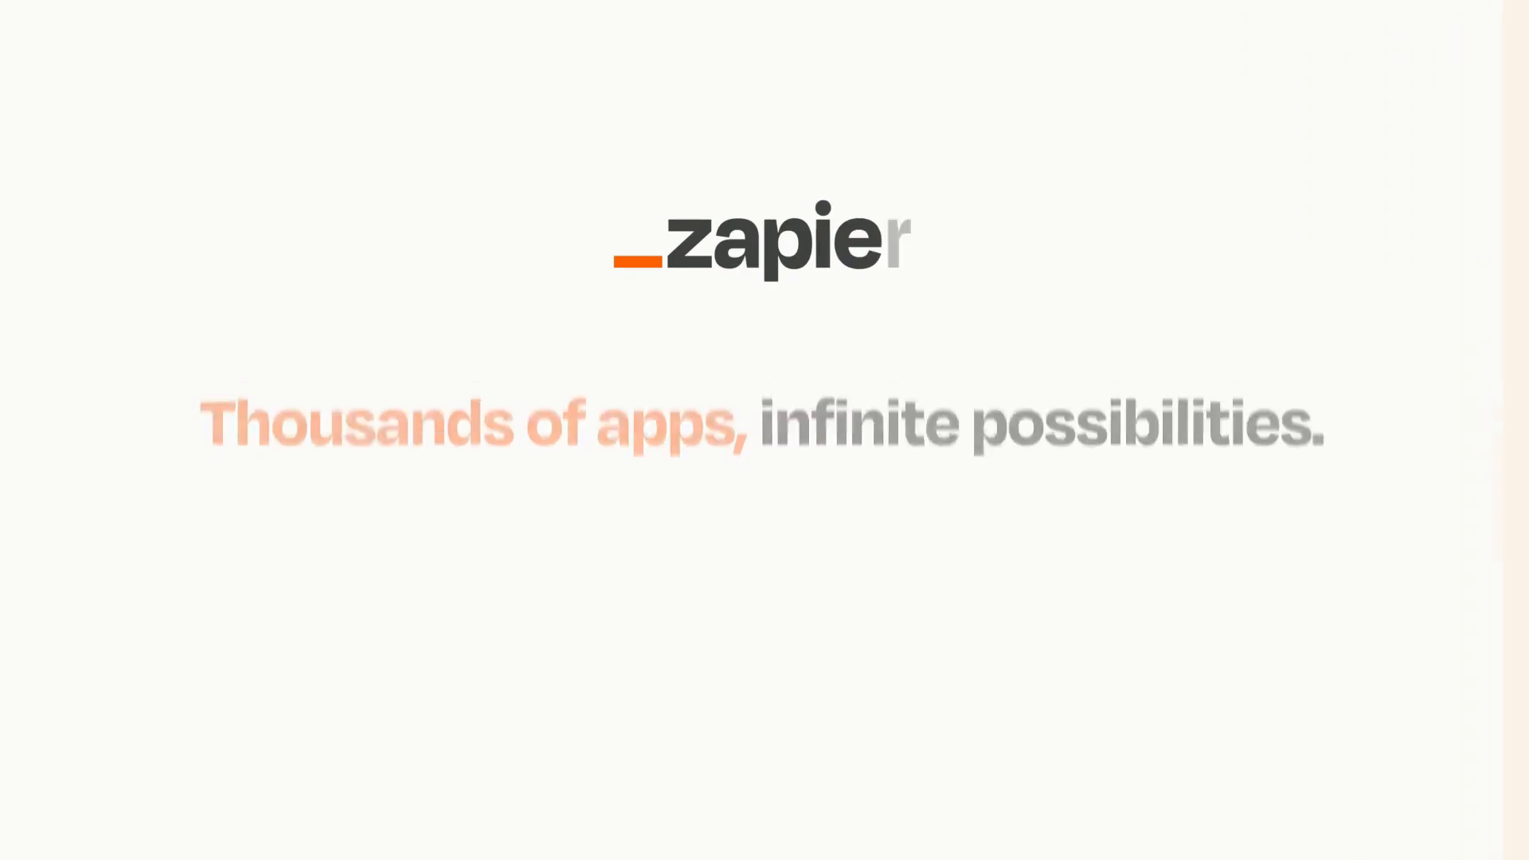